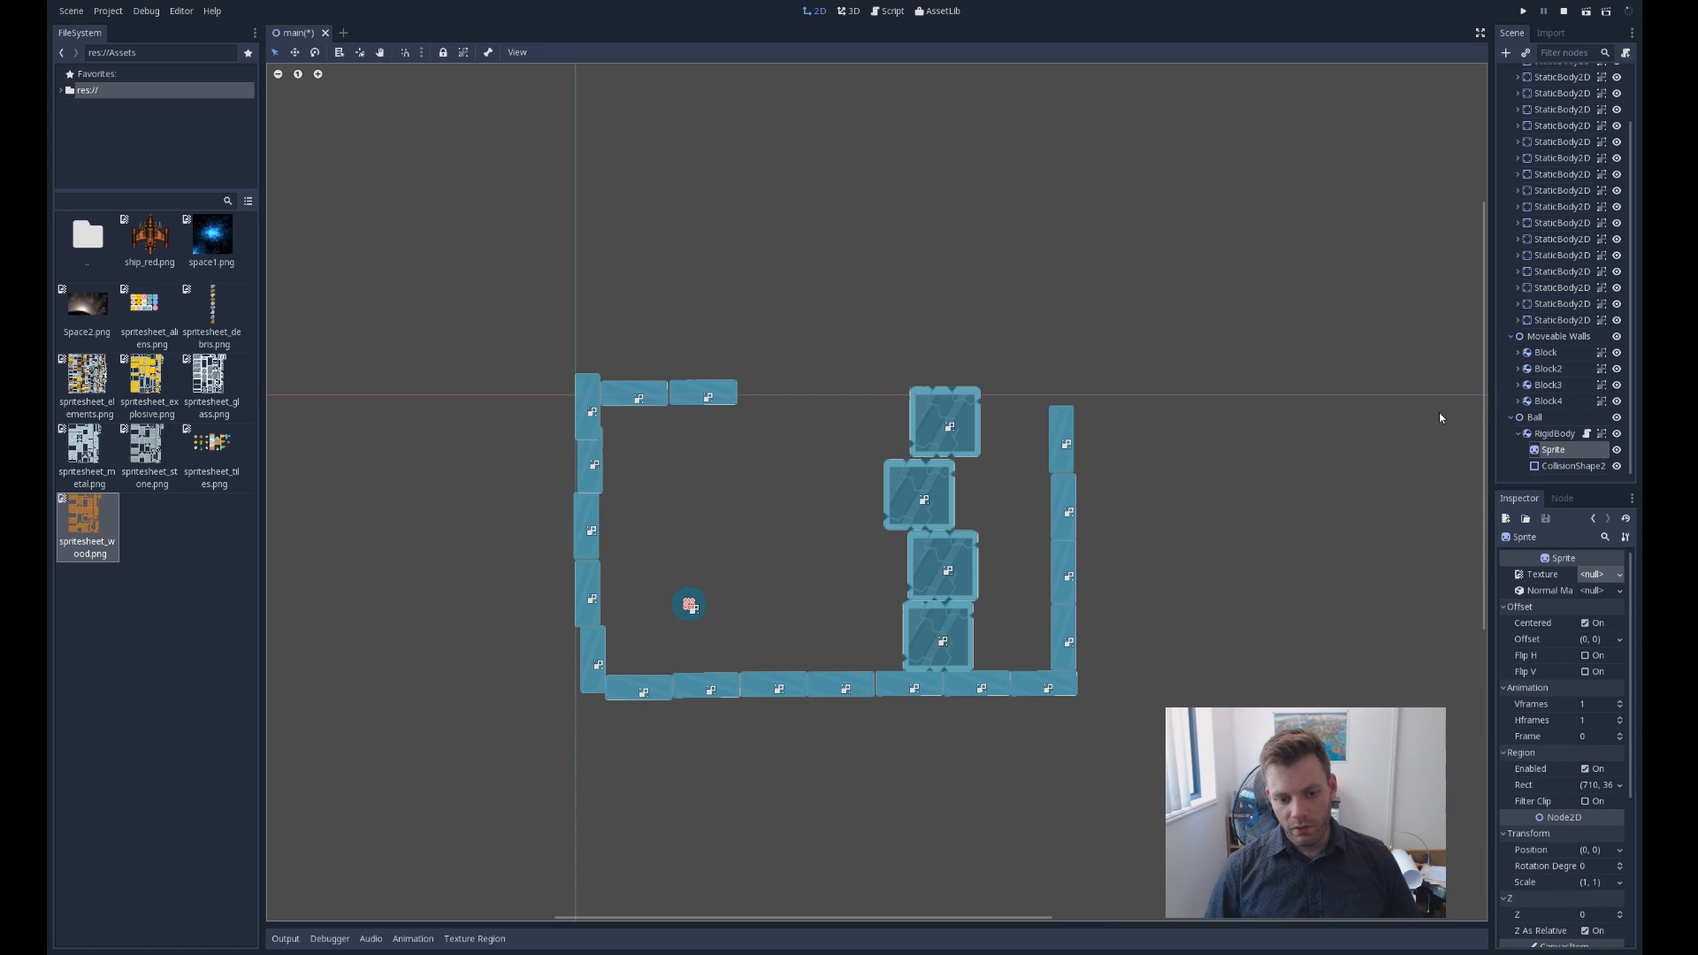
pyautogui.moveTo(932, 596)
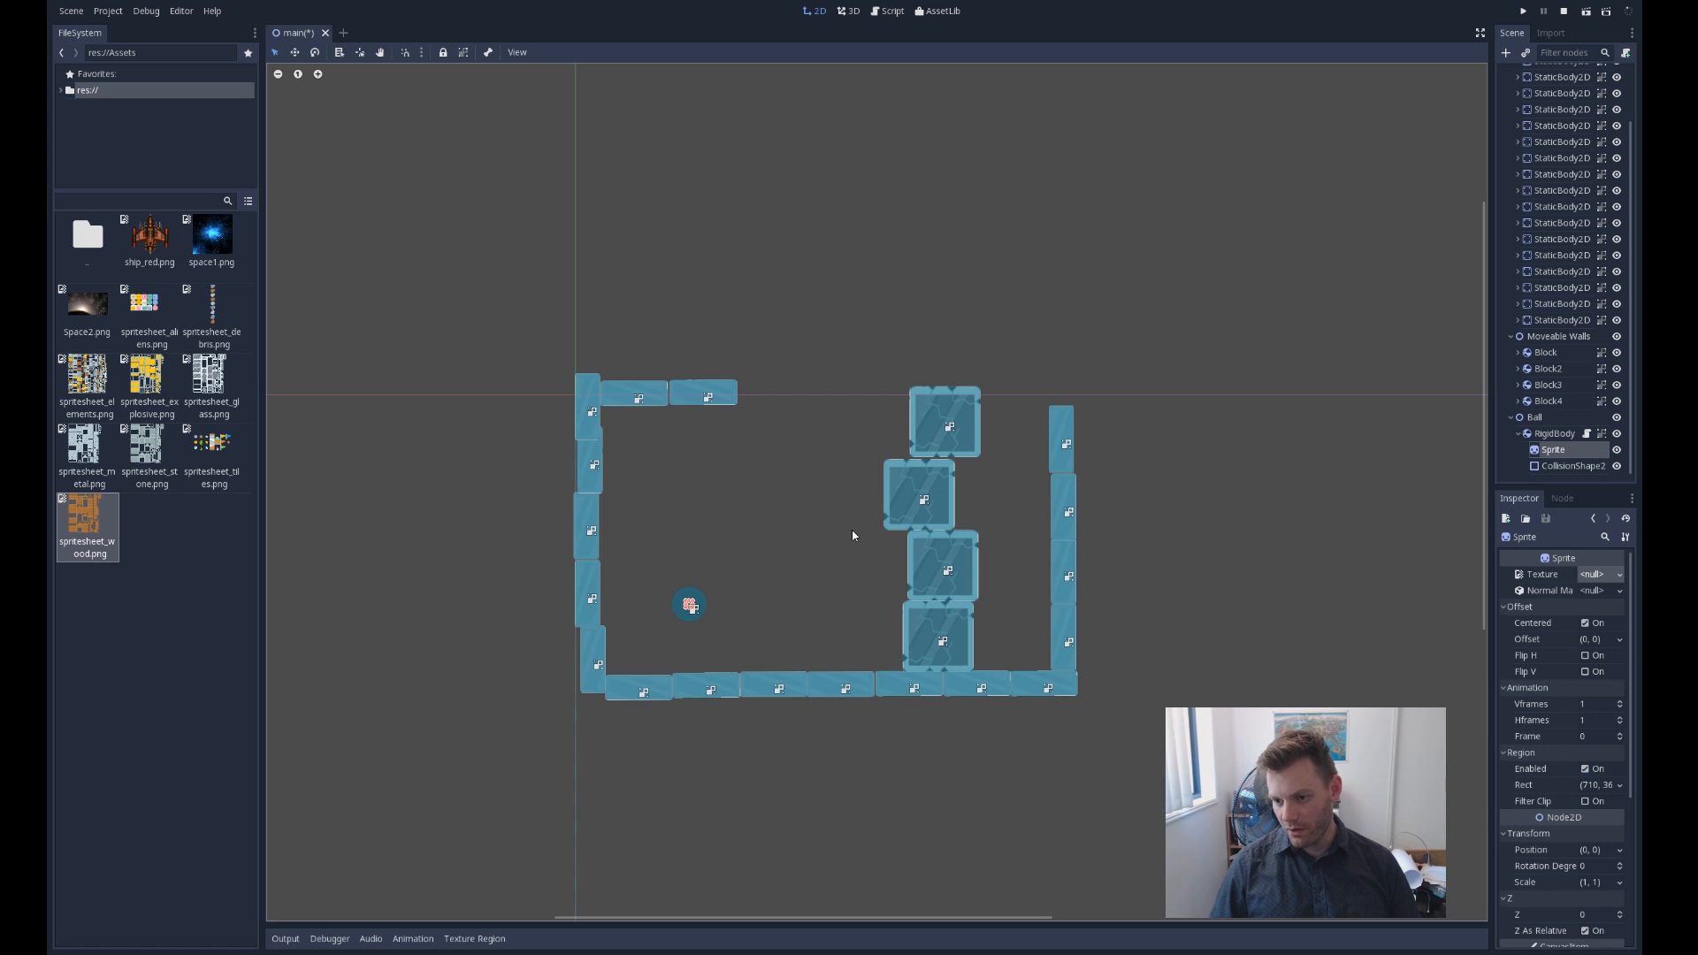
# Select the ball's Sprite node so spritesheet_wood.png can be assigned as its texture
pyautogui.click(1537, 434)
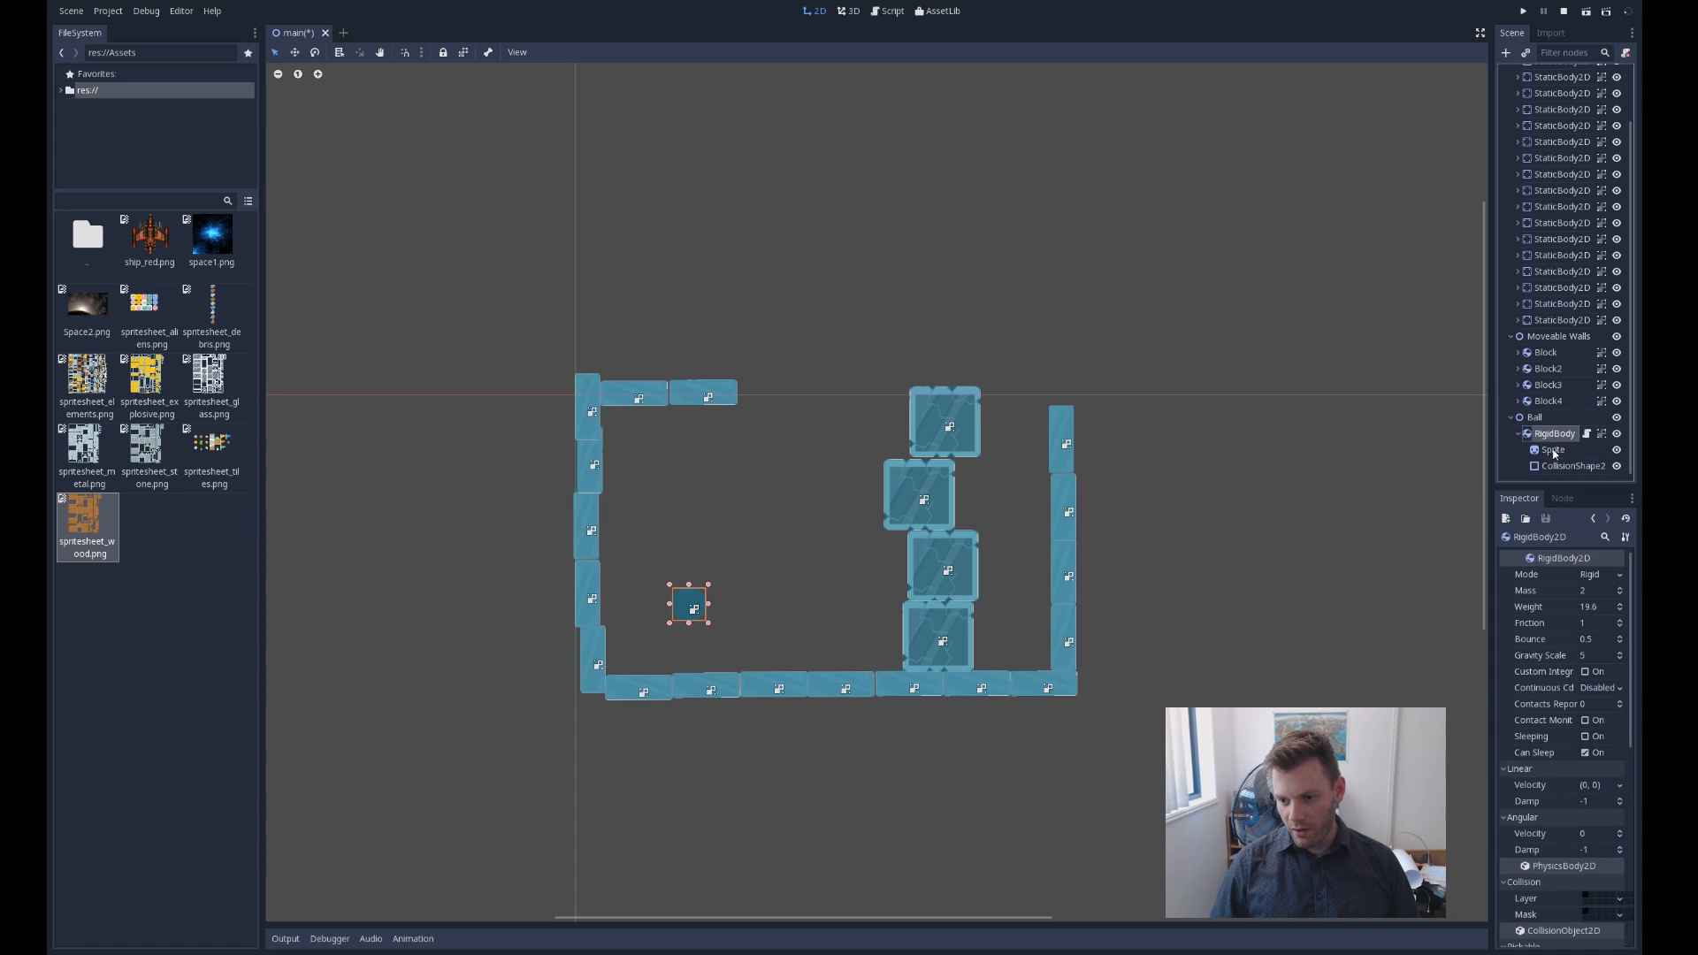
pyautogui.click(1551, 449)
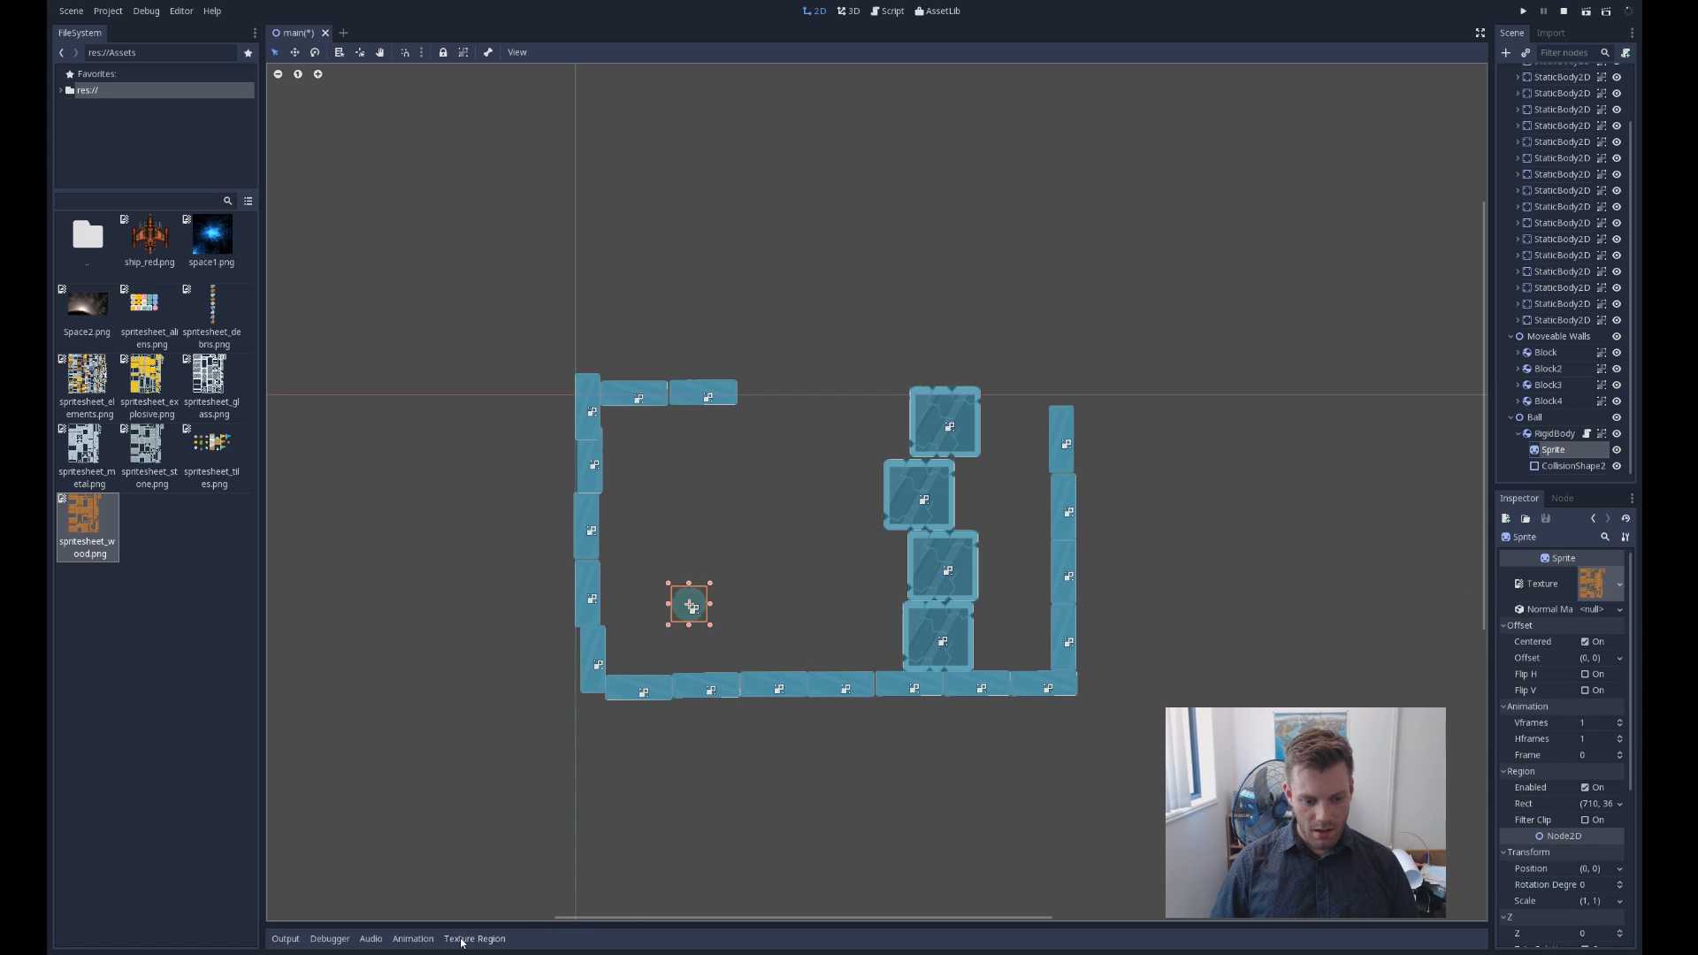
# Show the sprite's Texture Region editor and switch its snap mode to Grid Snap
pyautogui.click(474, 938)
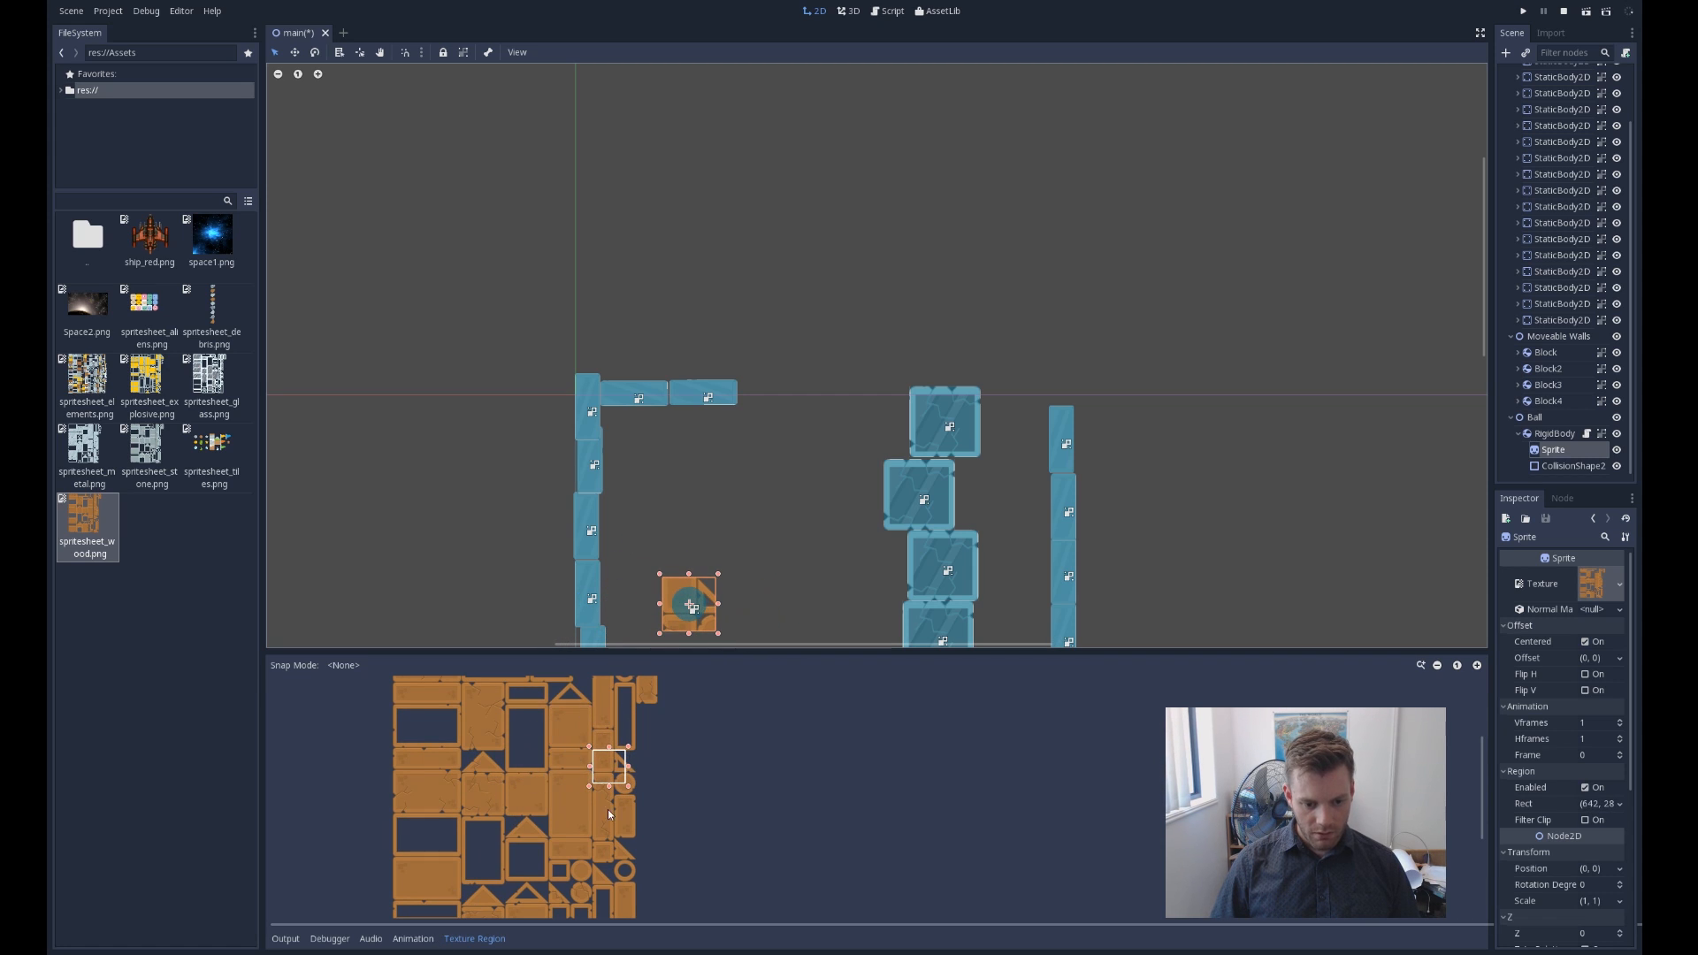
pyautogui.click(345, 665)
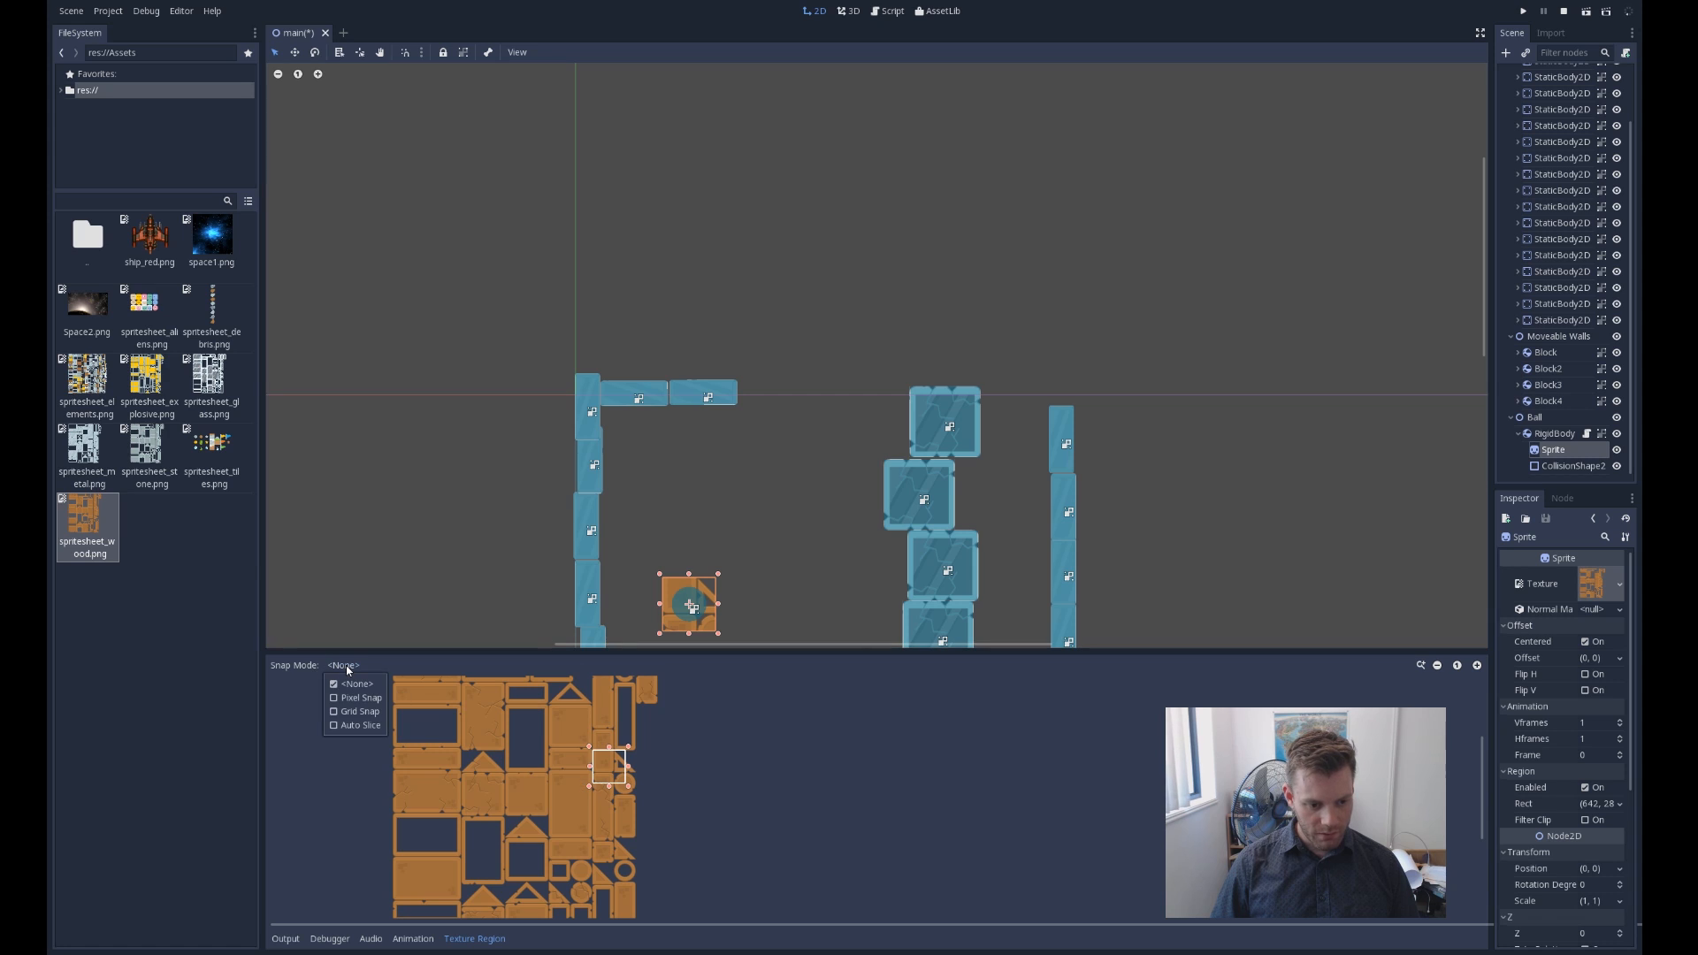
pyautogui.click(358, 711)
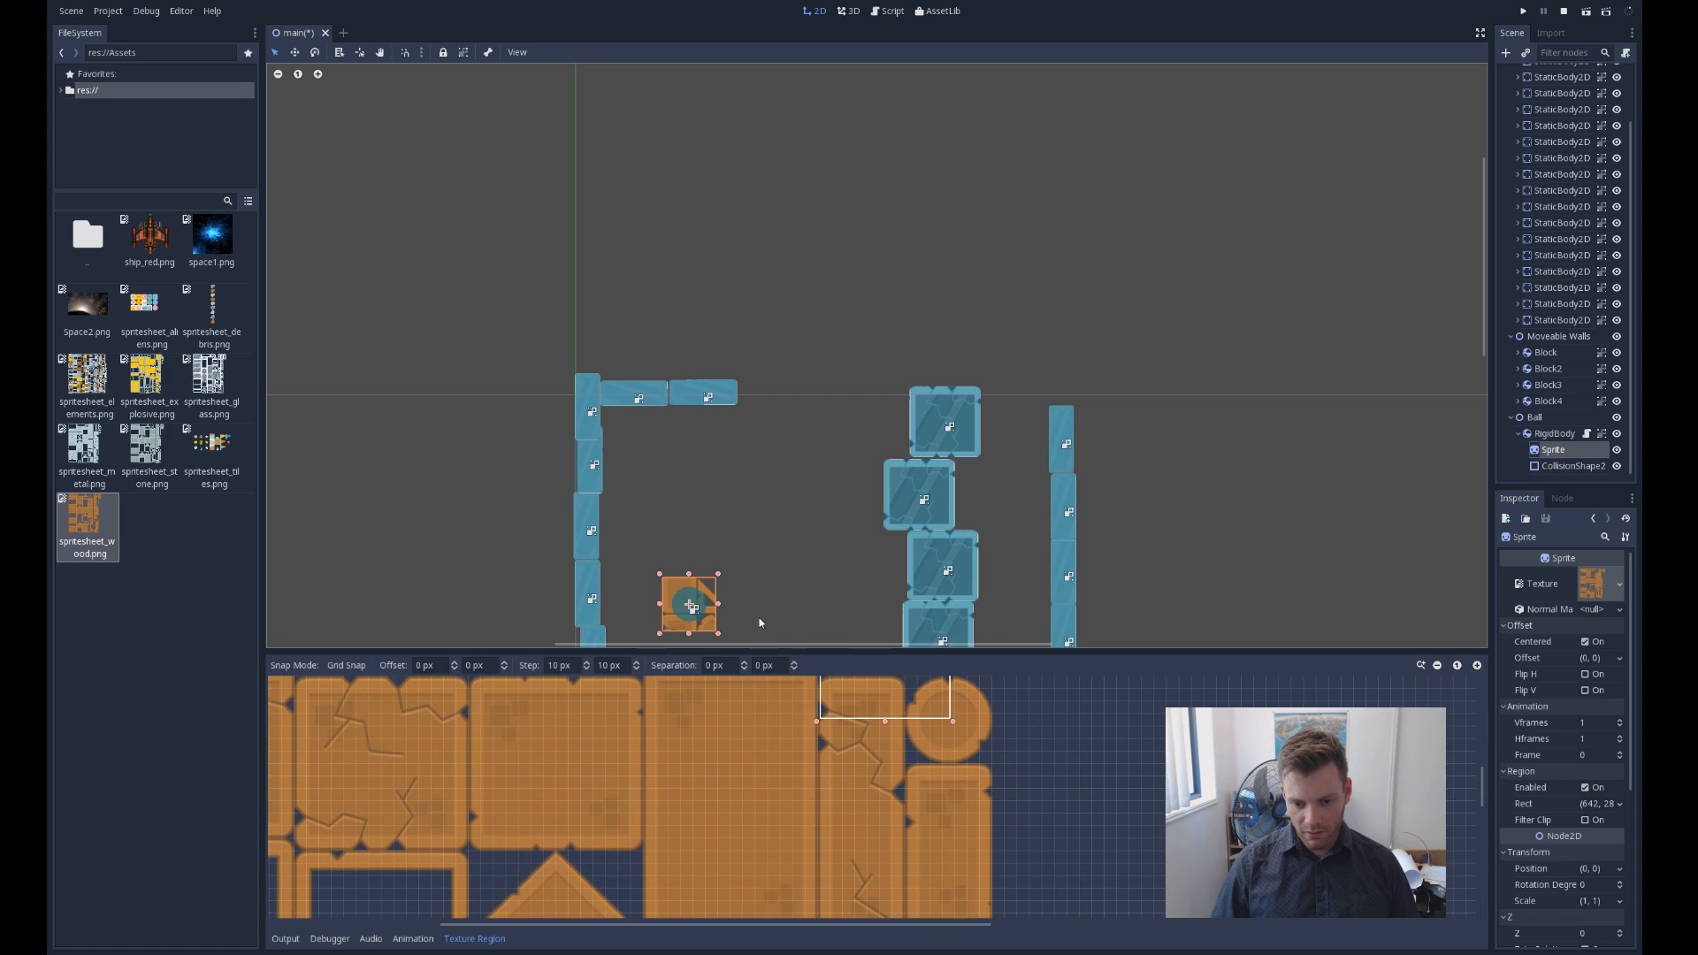
# Drag the region rectangle over the round wooden piece on the sheet, snapping to the grid
pyautogui.scroll(-3)
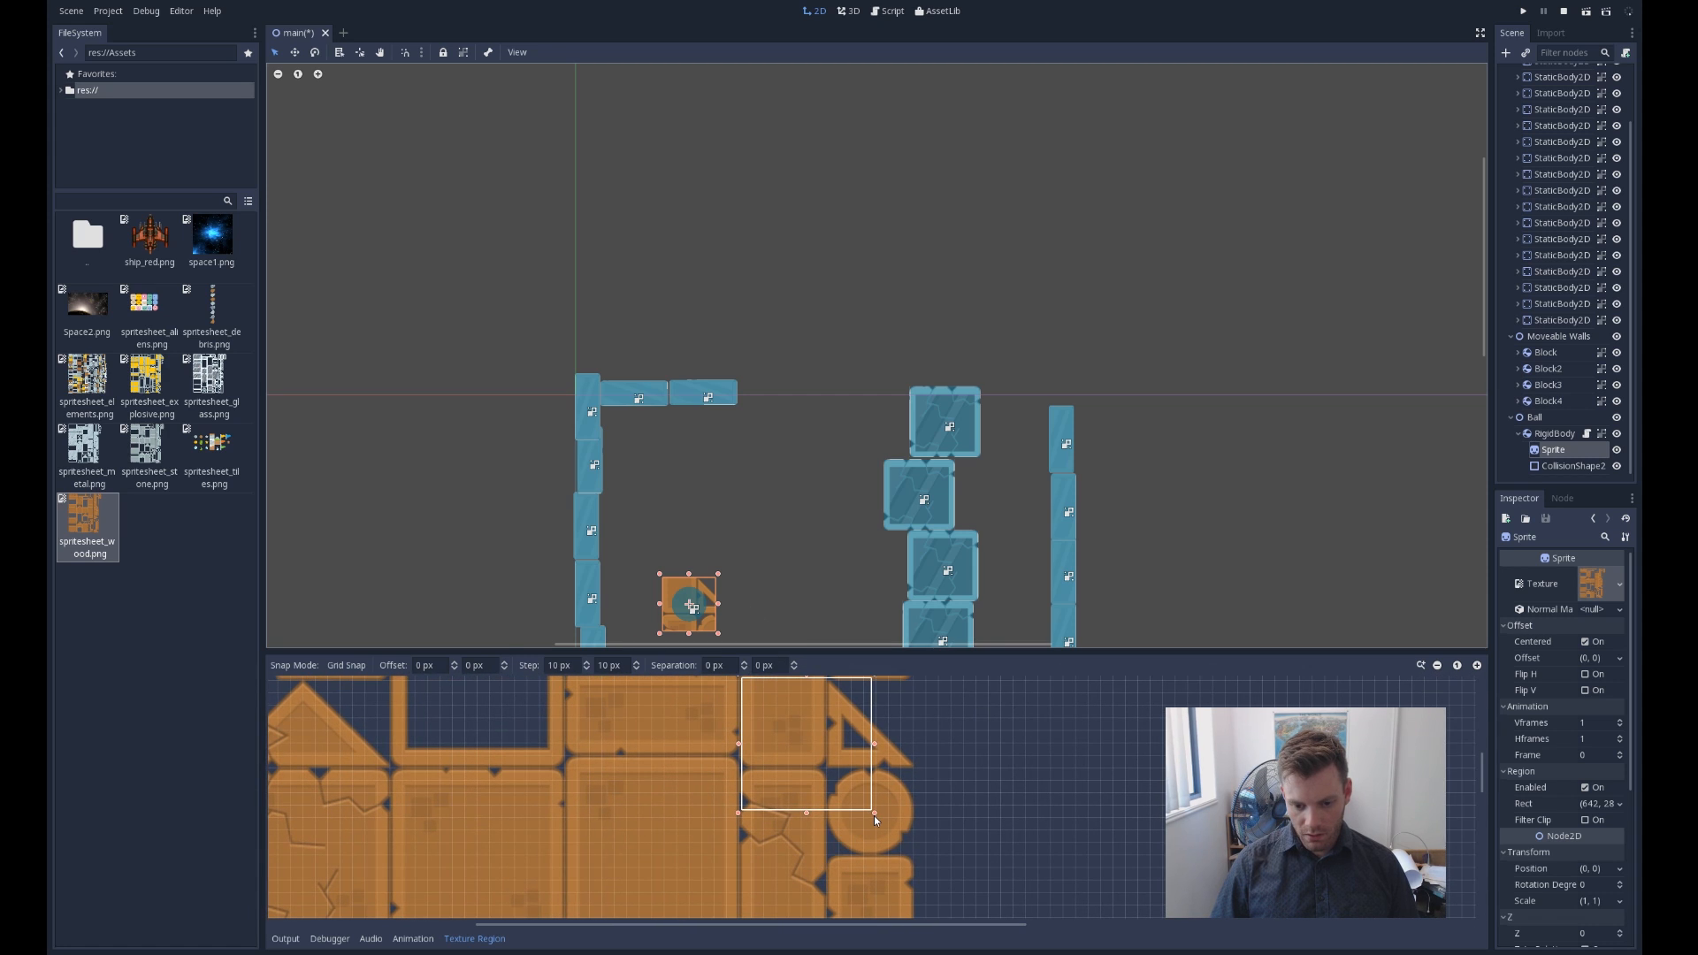
pyautogui.moveTo(872, 819); pyautogui.dragTo(916, 856)
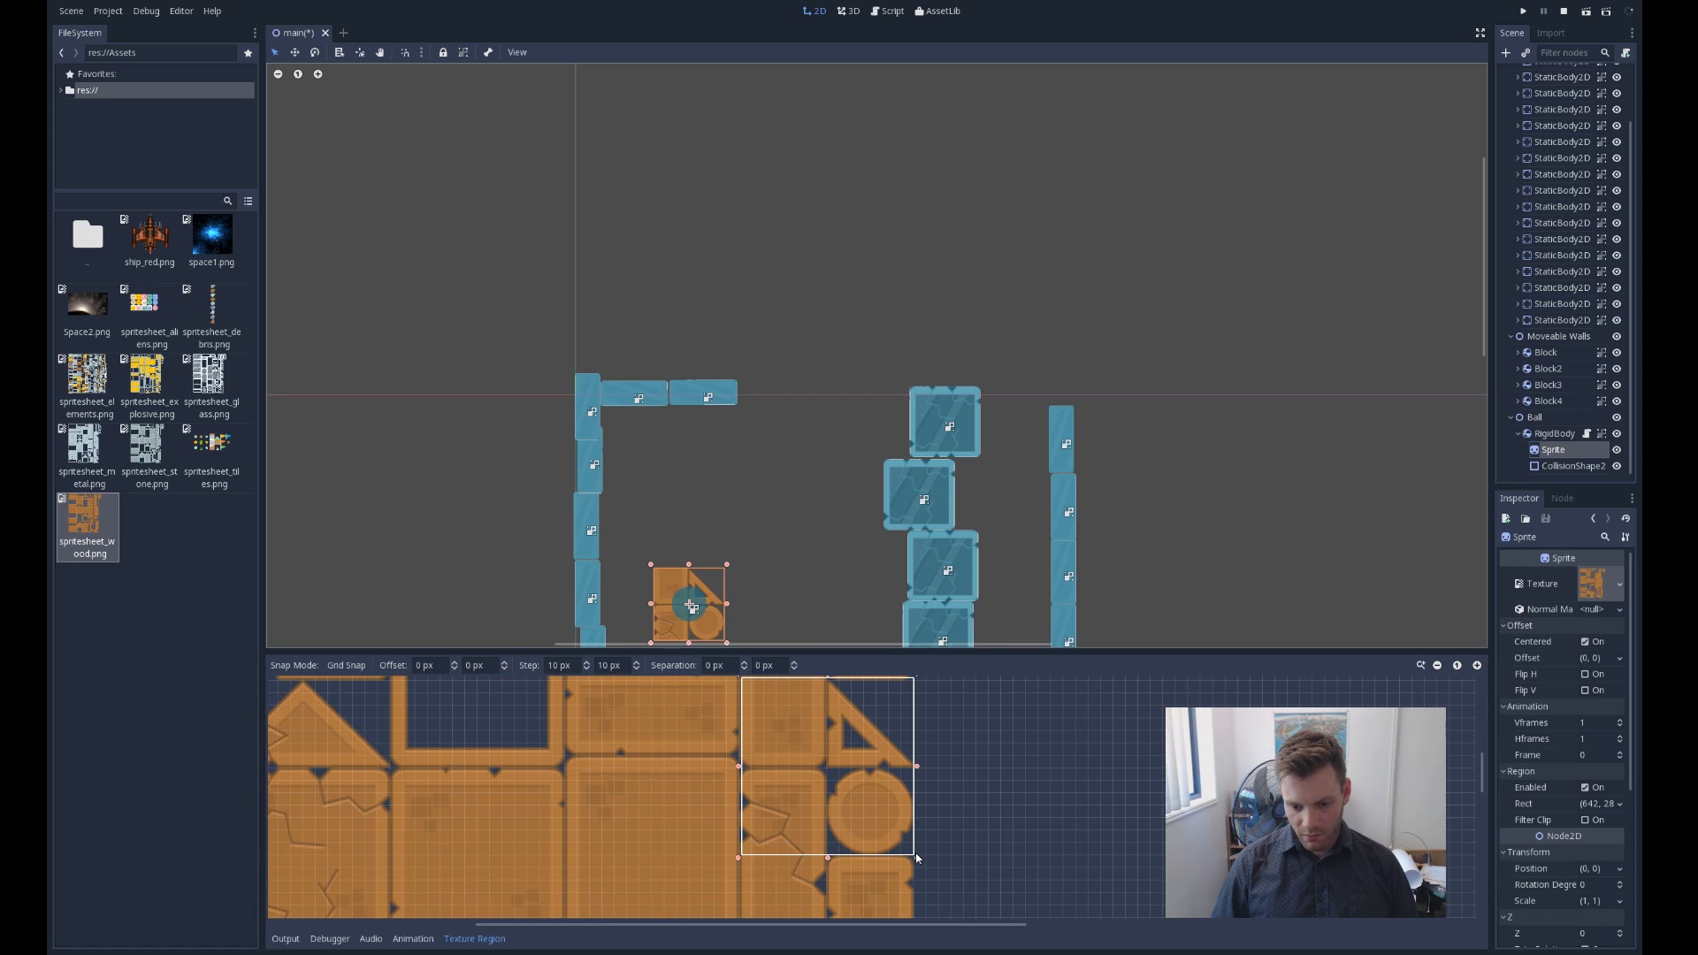
pyautogui.moveTo(655, 732)
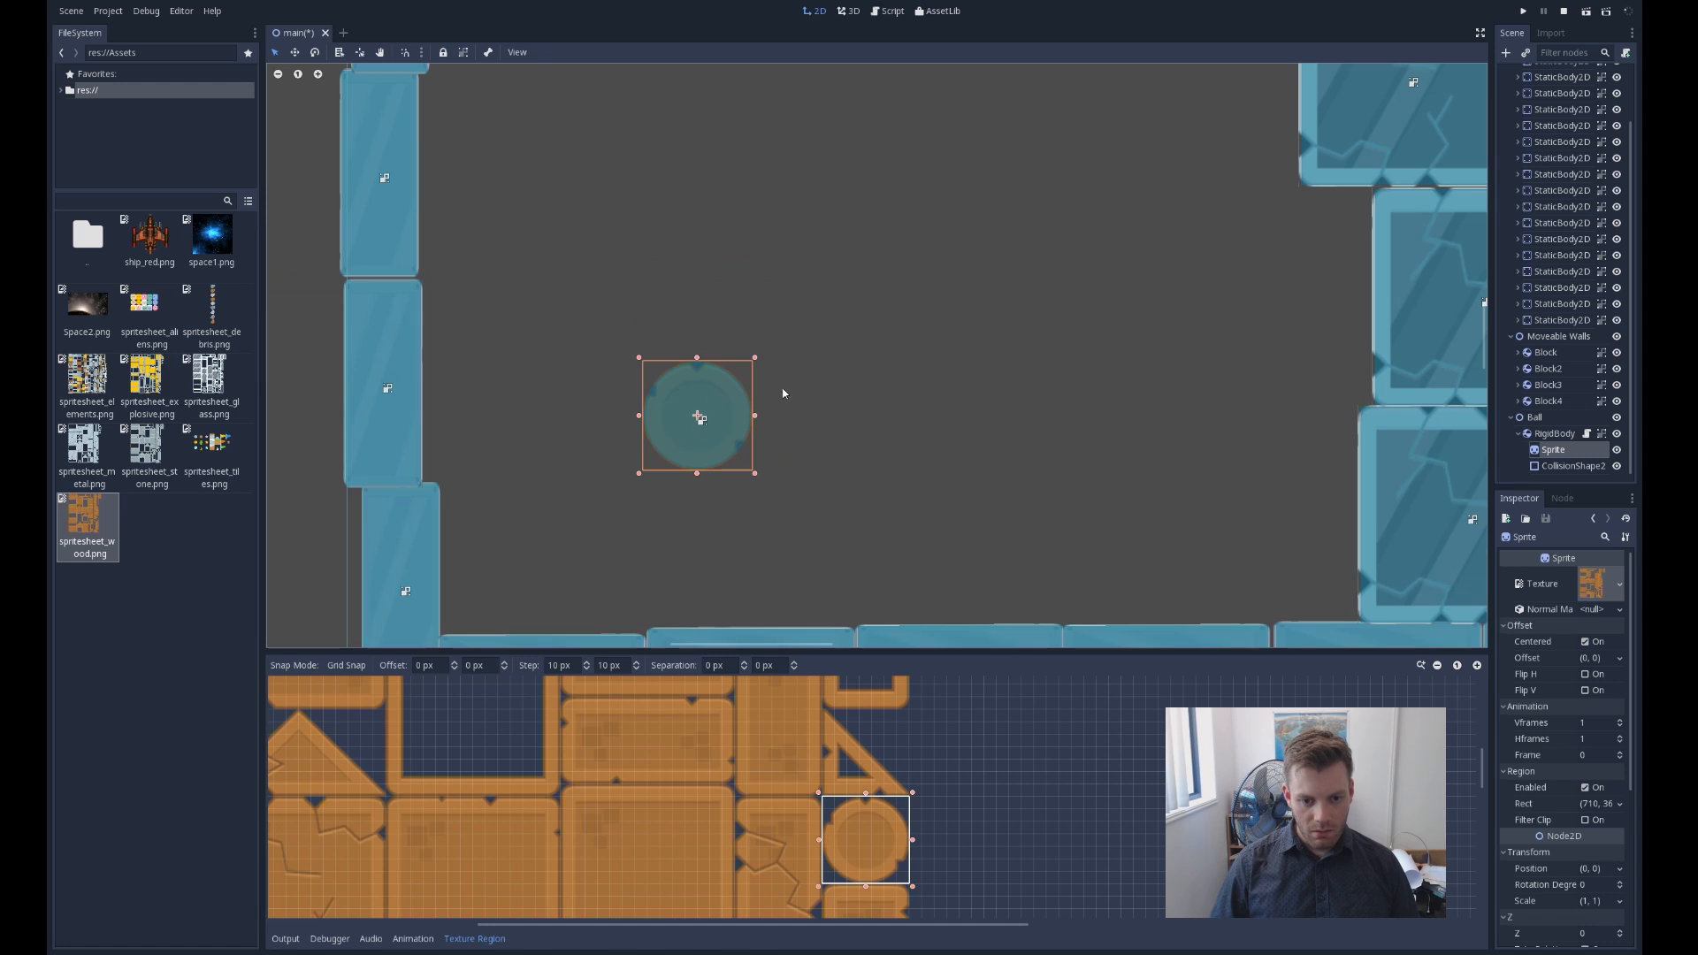
pyautogui.moveTo(904, 849)
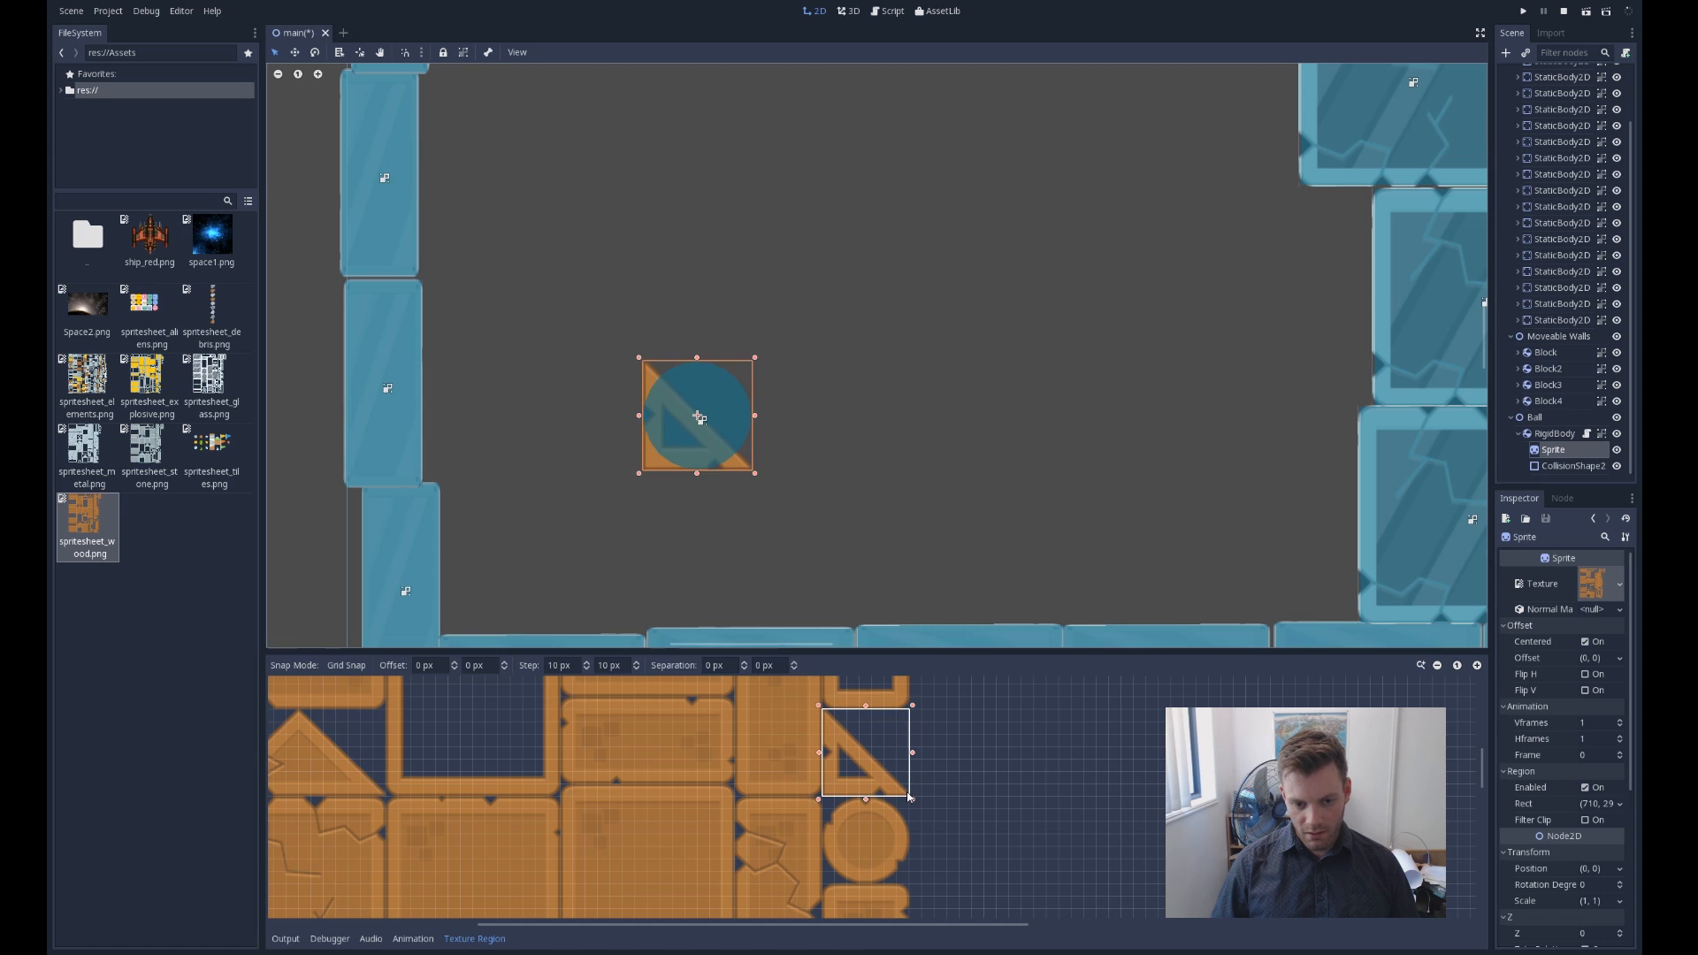
pyautogui.moveTo(812, 826)
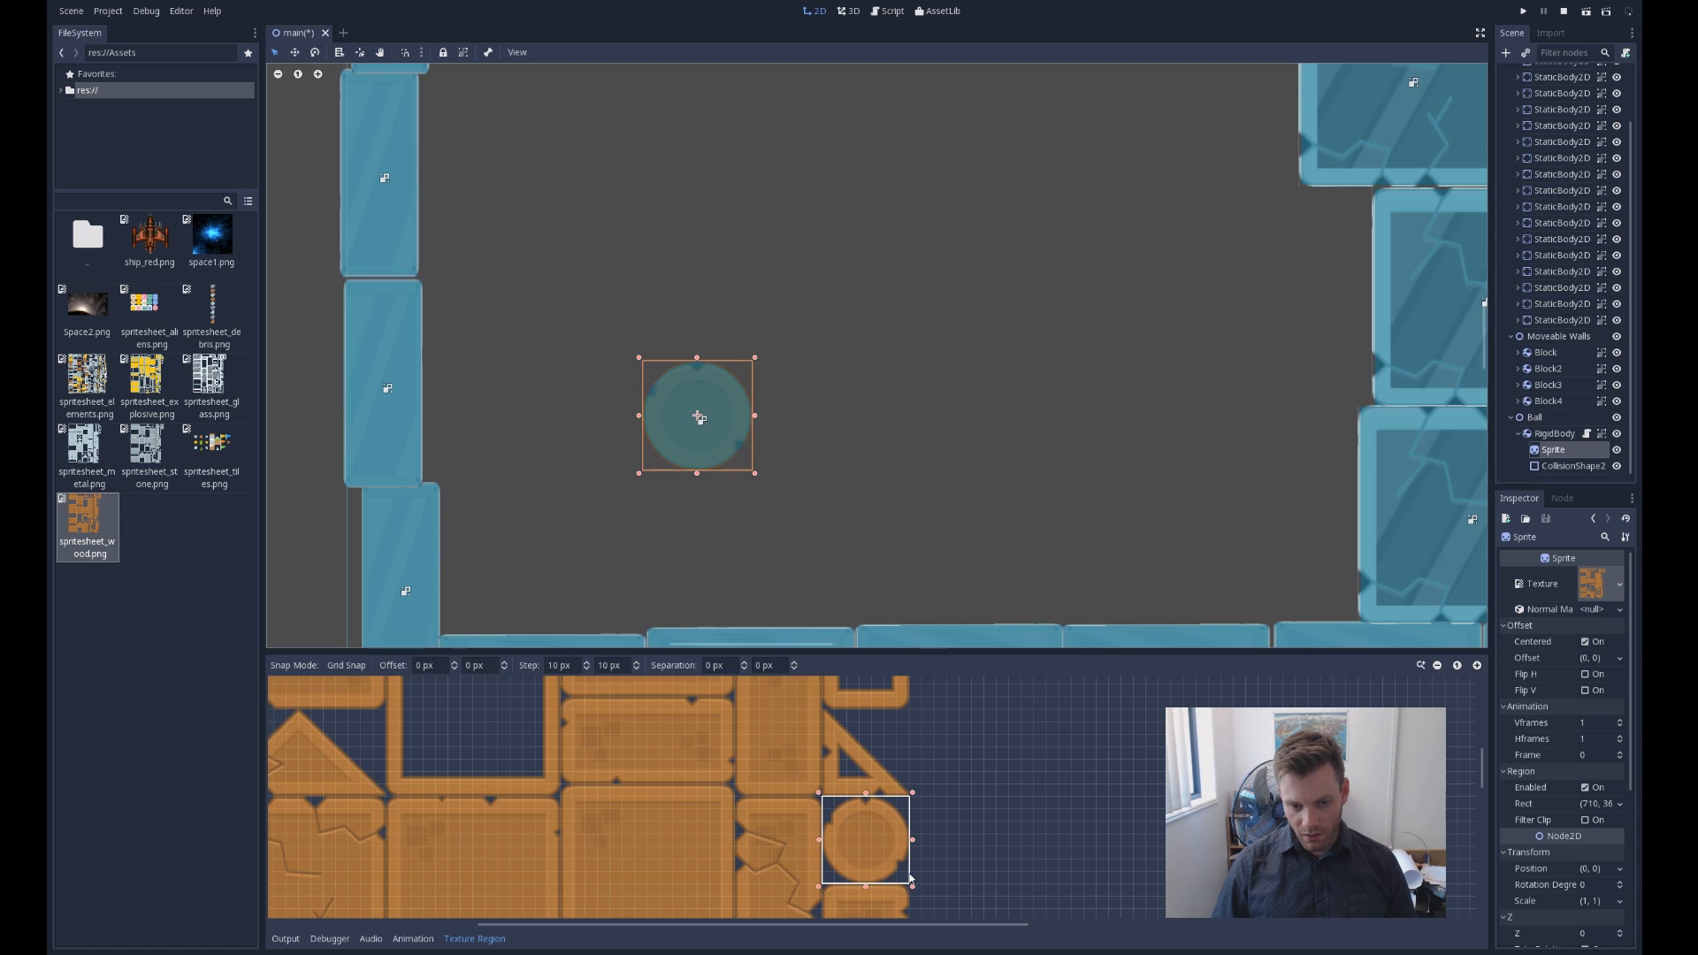
pyautogui.moveTo(550, 884)
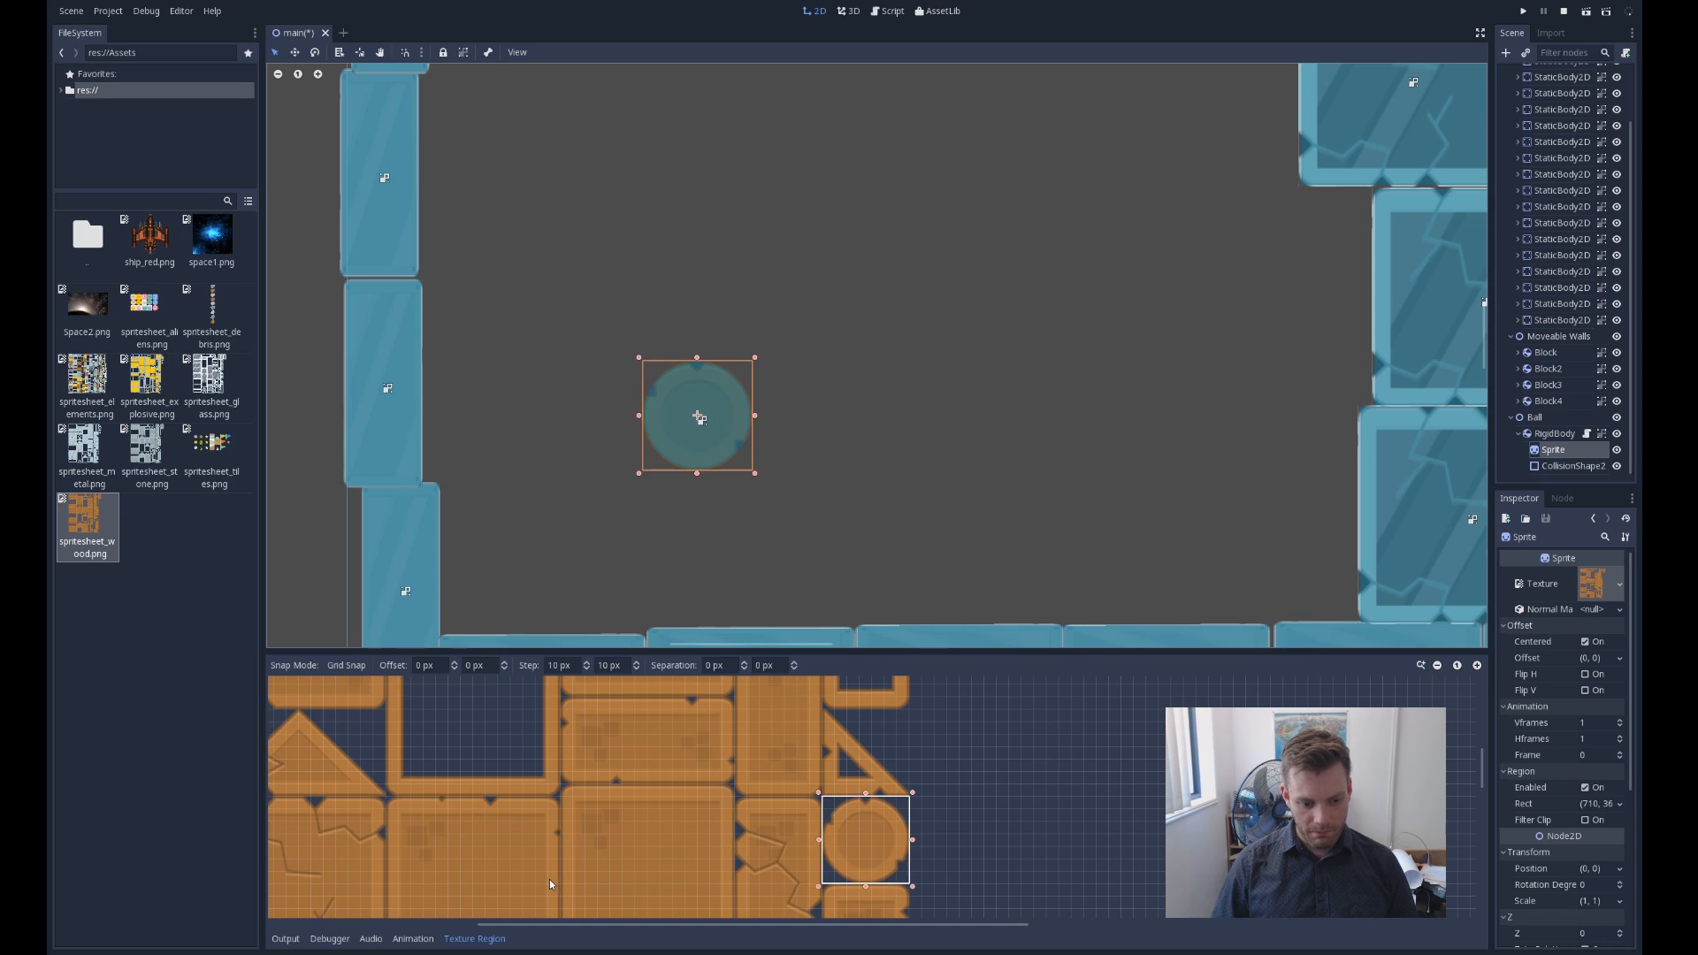
pyautogui.click(346, 665)
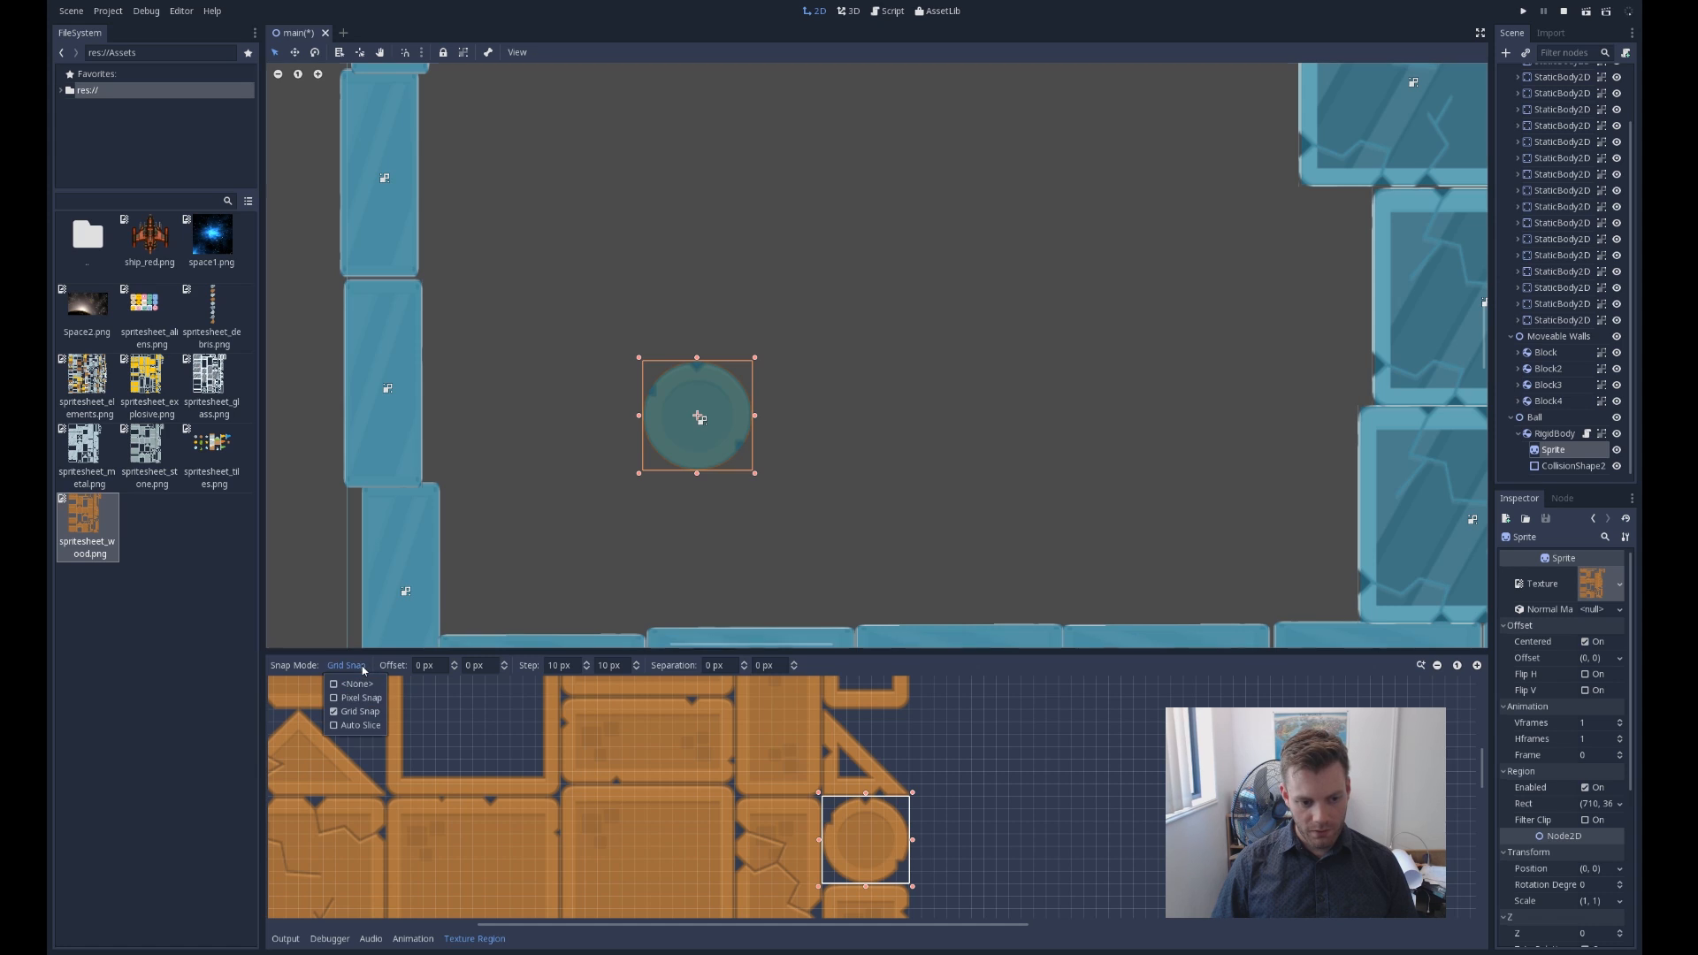
pyautogui.click(355, 725)
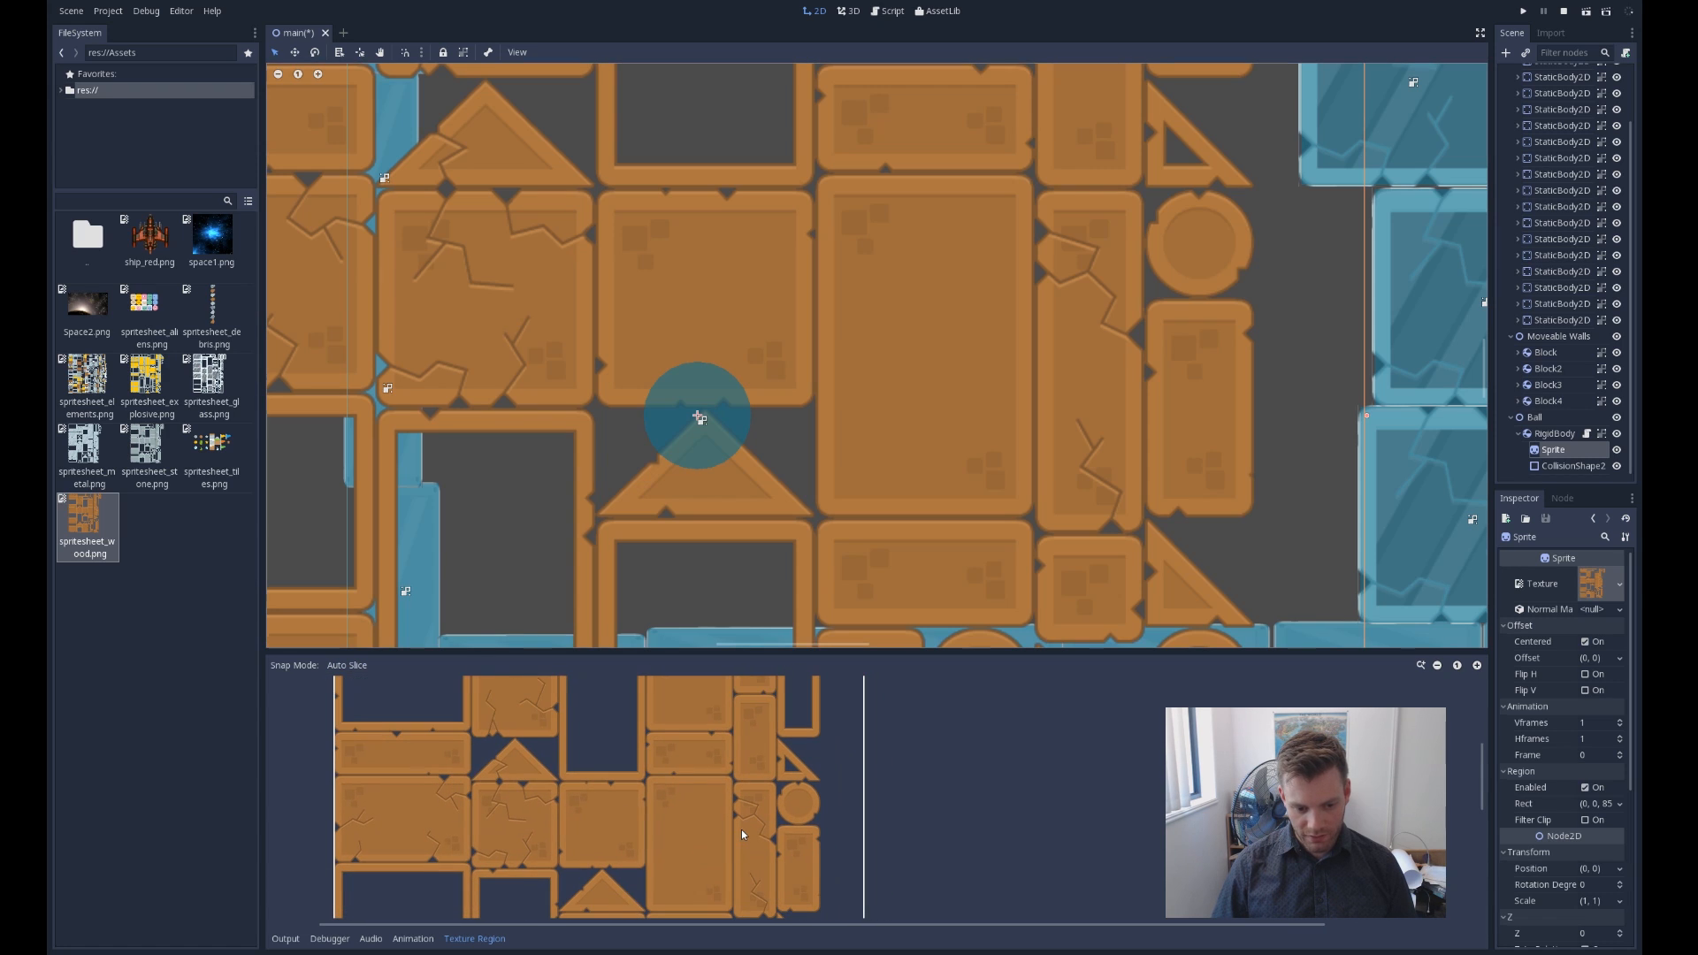
pyautogui.moveTo(349, 736)
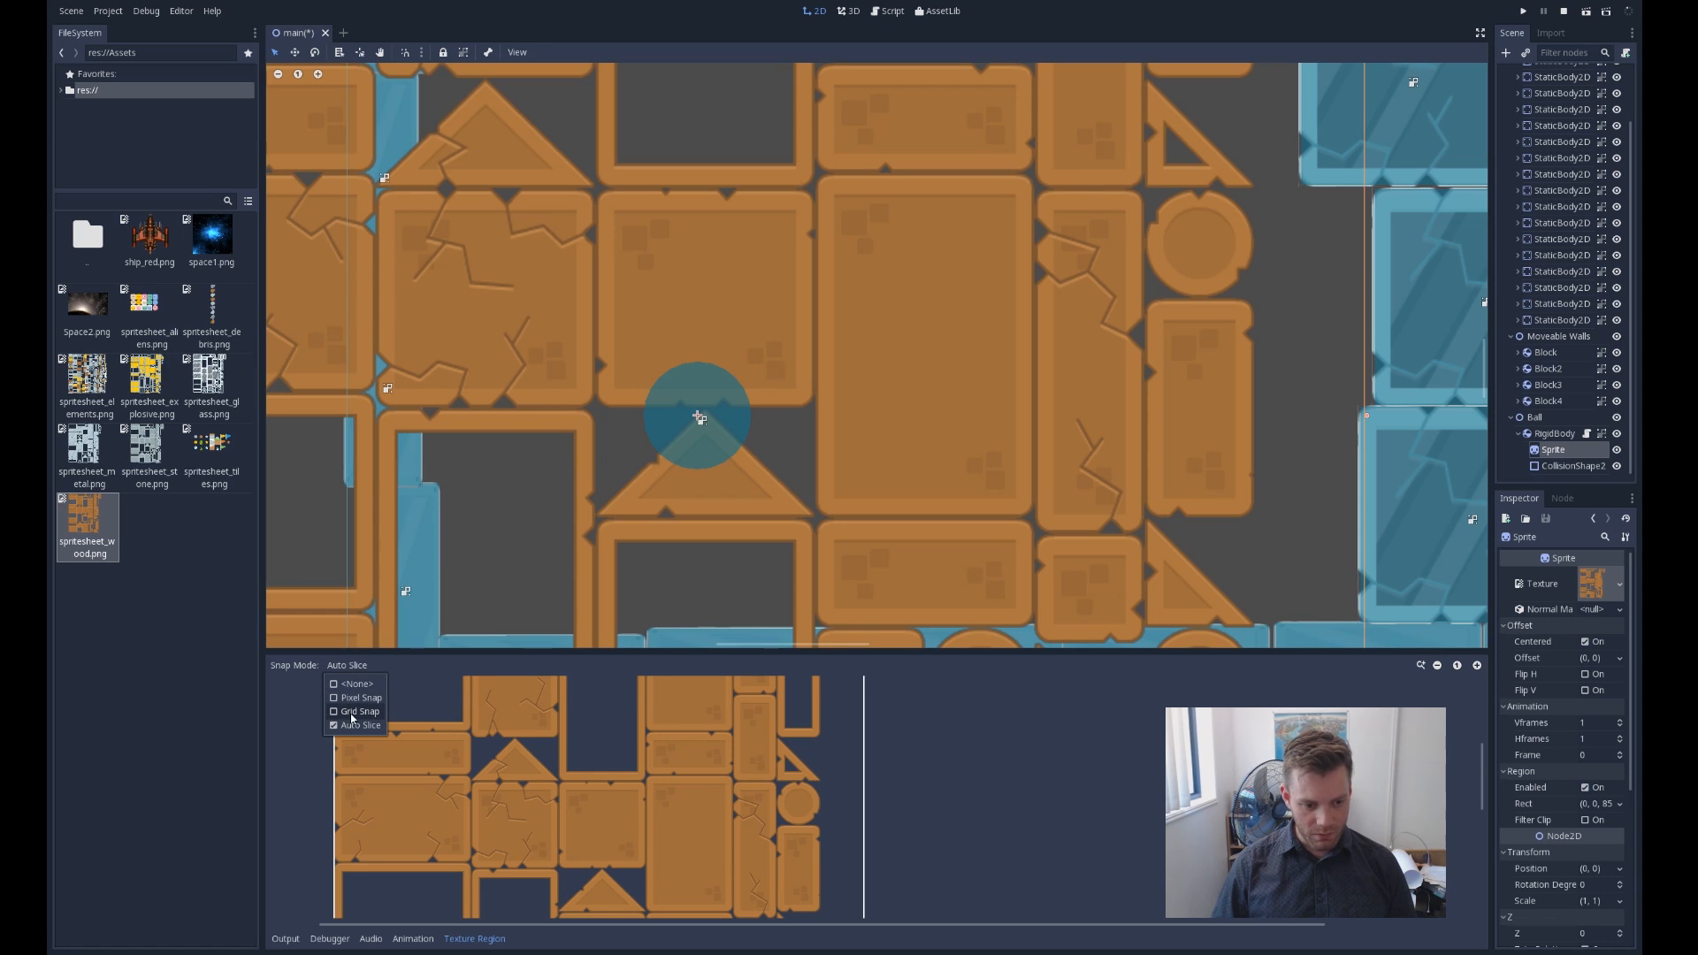
pyautogui.click(355, 711)
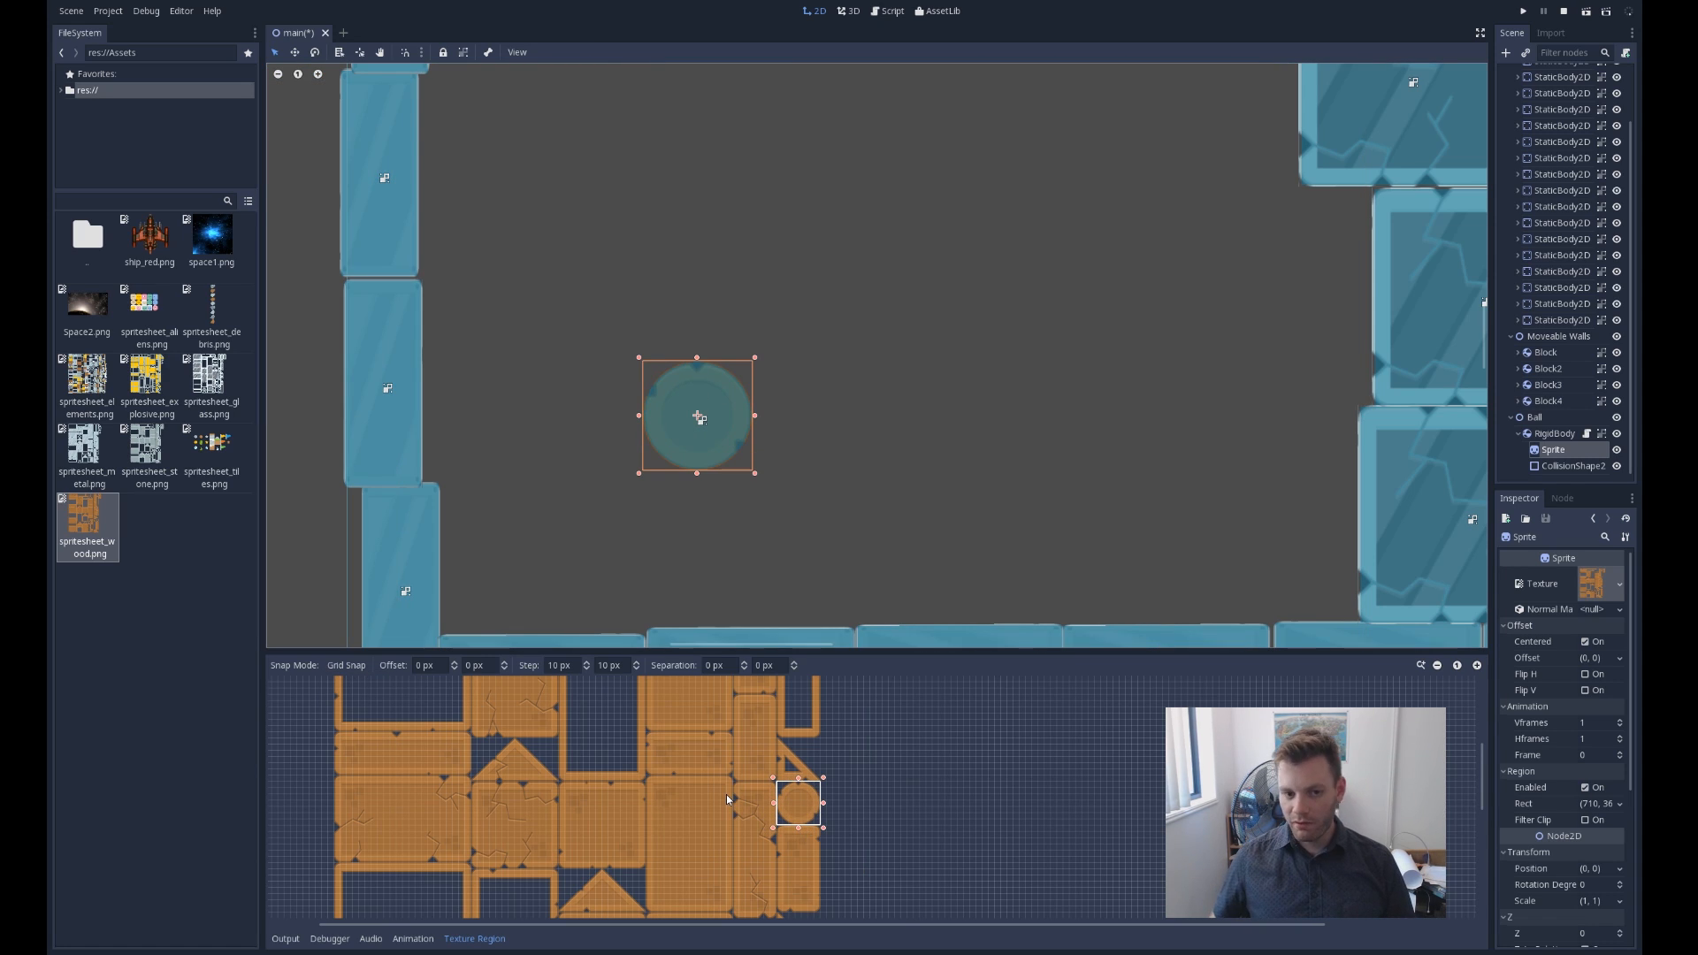
pyautogui.moveTo(927, 799)
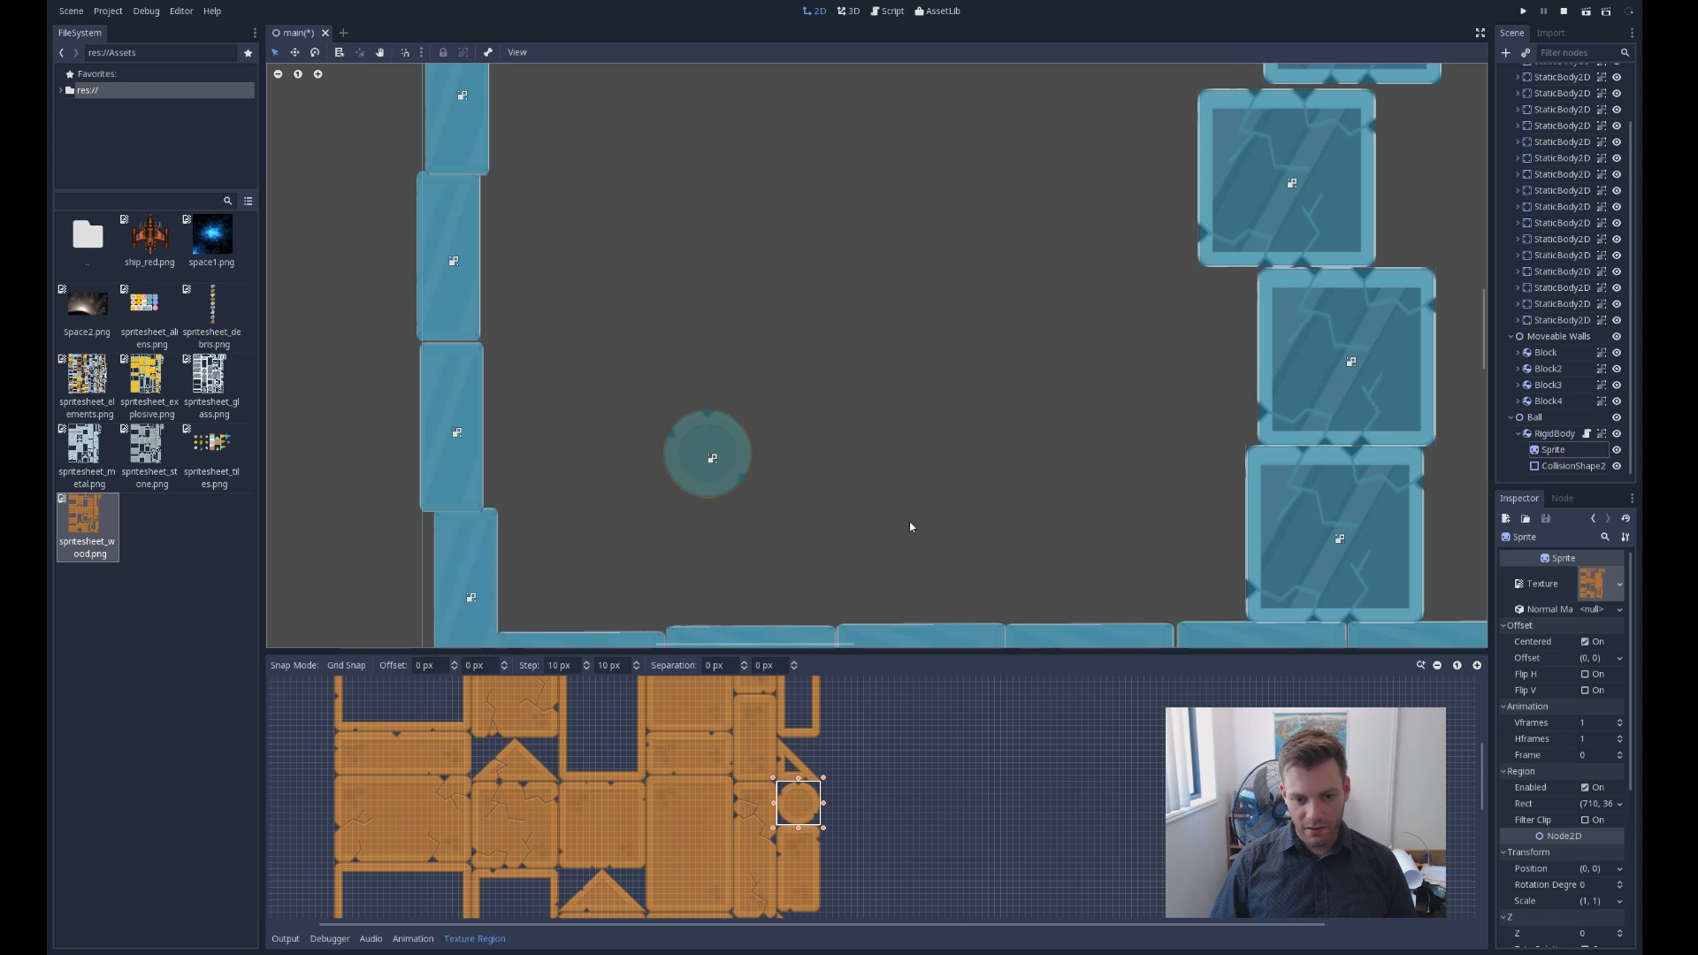
# Select the RigidBody node so the Inspector shows its mass, friction and bounce properties
pyautogui.click(1542, 433)
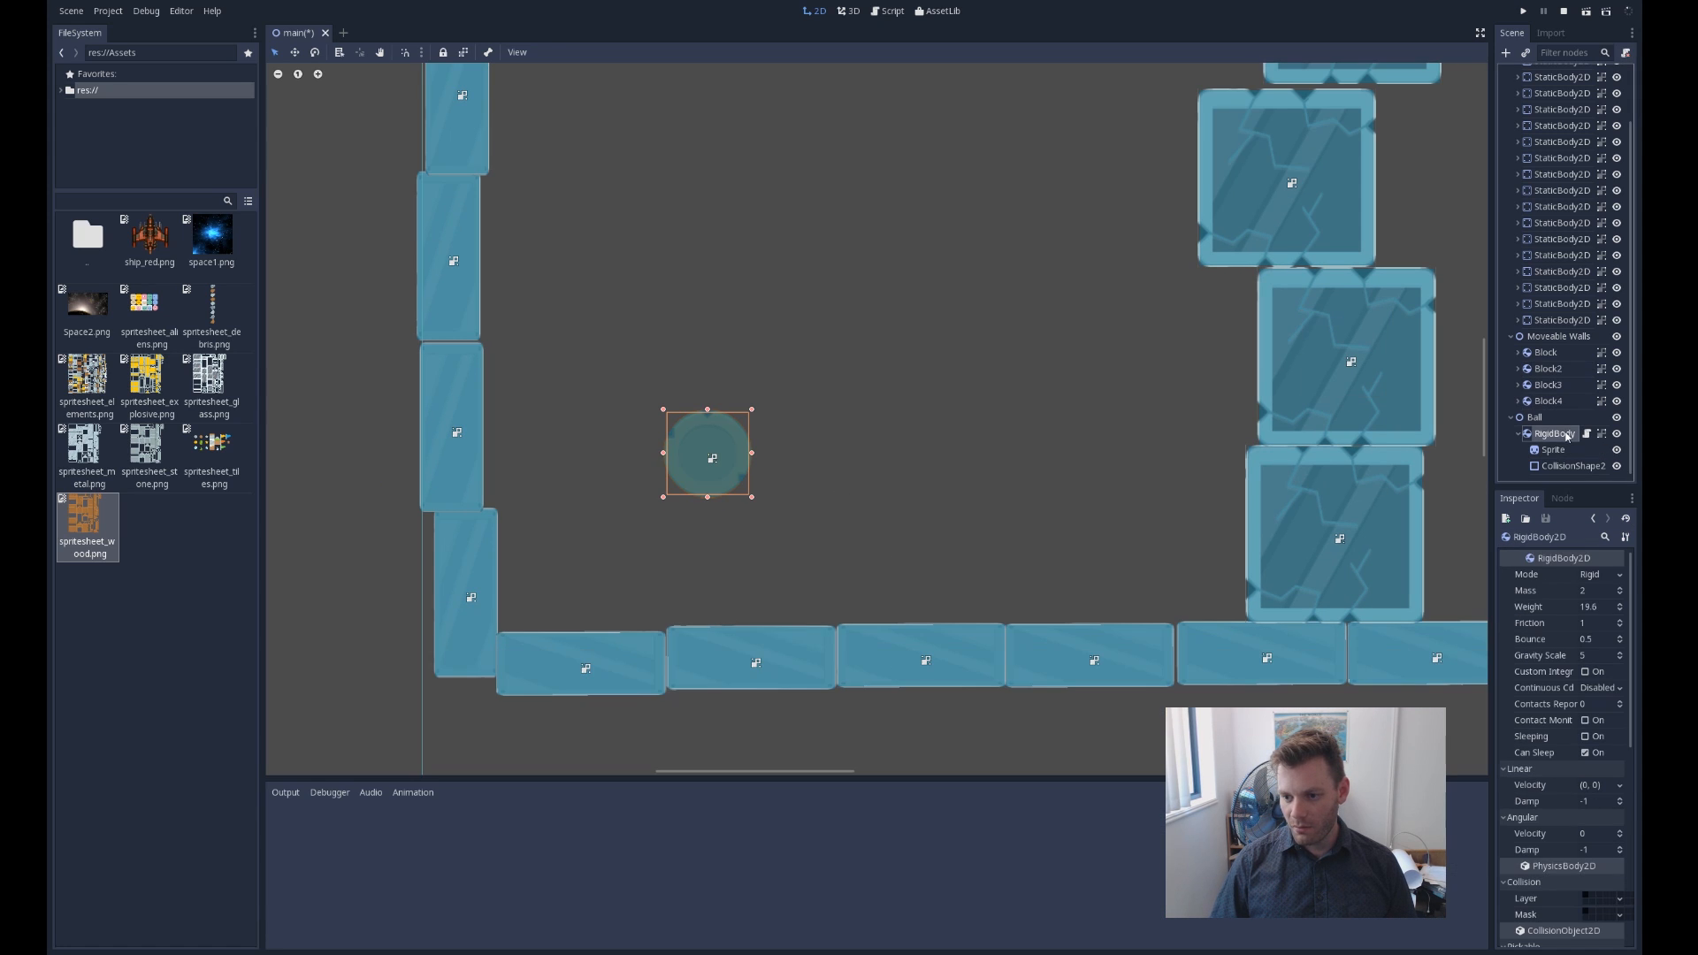